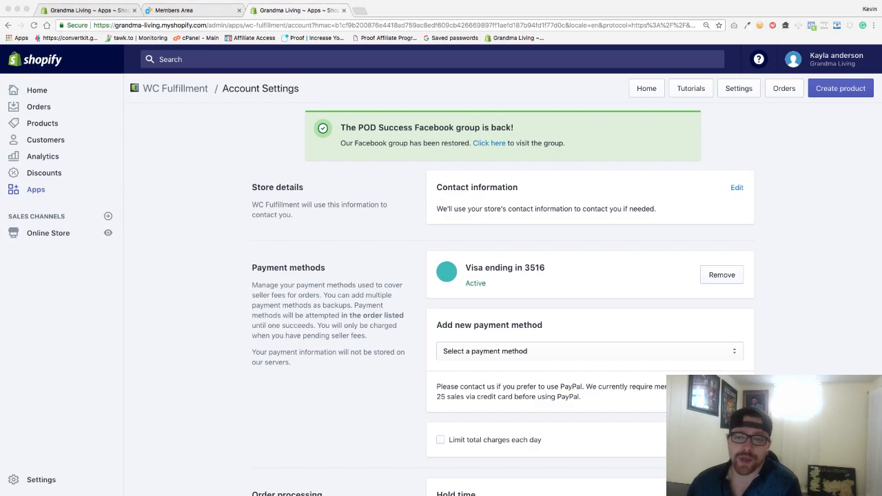
- Start a new watch product and drop the unwanted band variants, keeping only pink and white
scroll("down", 3)
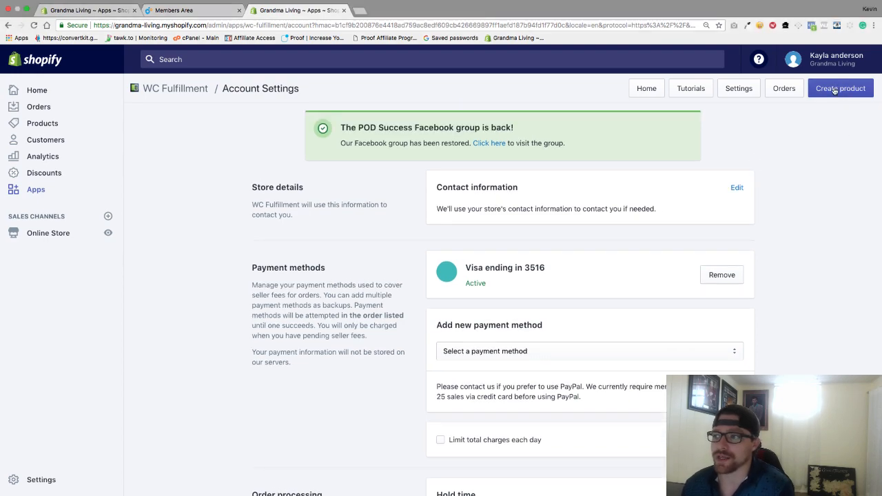
left_click(841, 88)
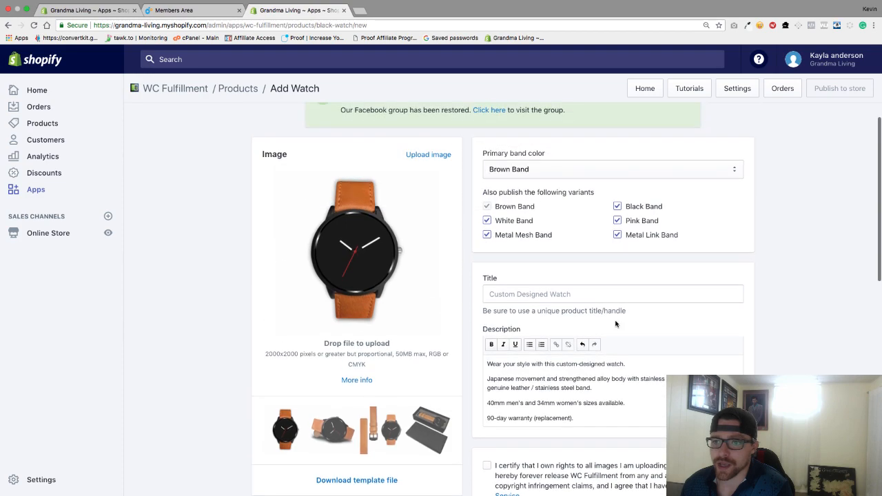
left_click(618, 207)
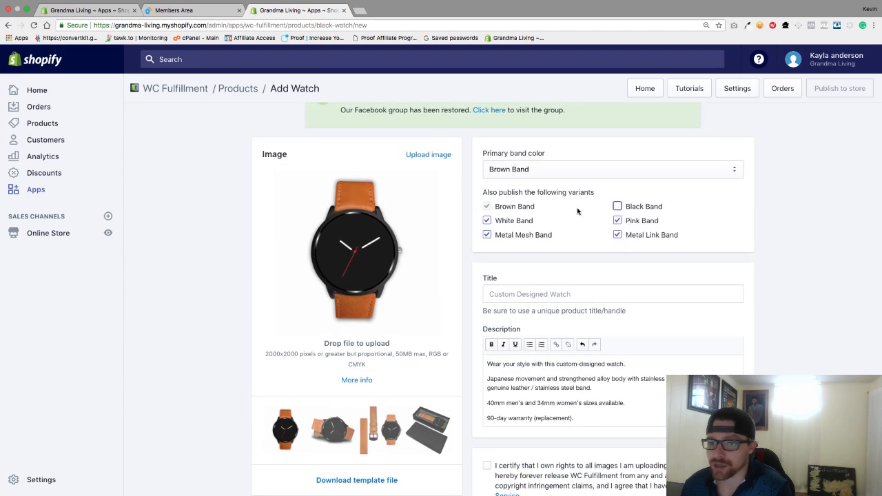
left_click(488, 220)
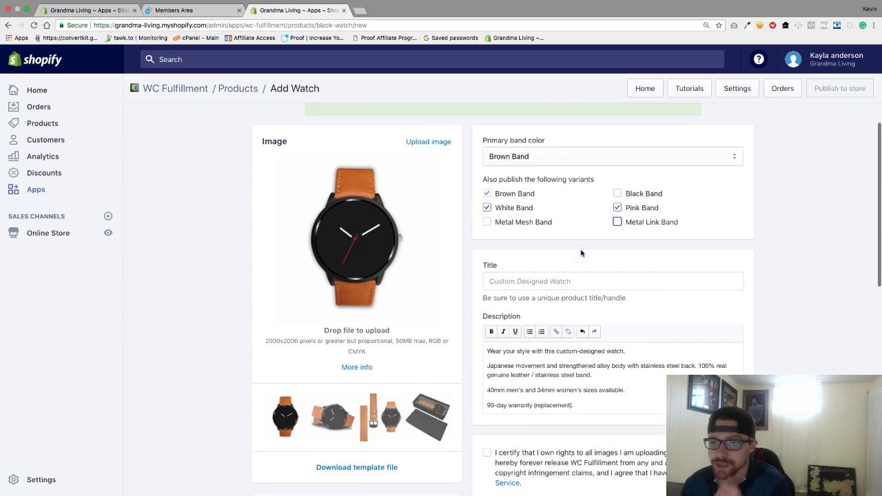
- Set the primary band colour to Pink Band
left_click(610, 158)
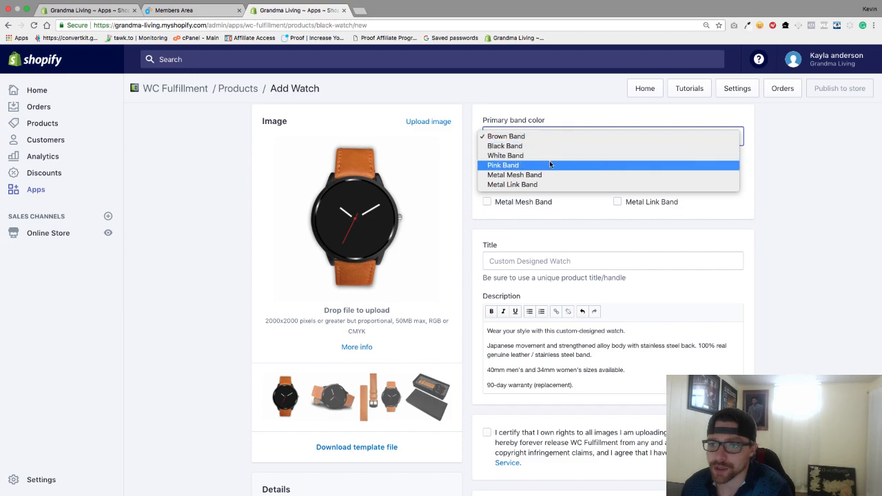
left_click(503, 165)
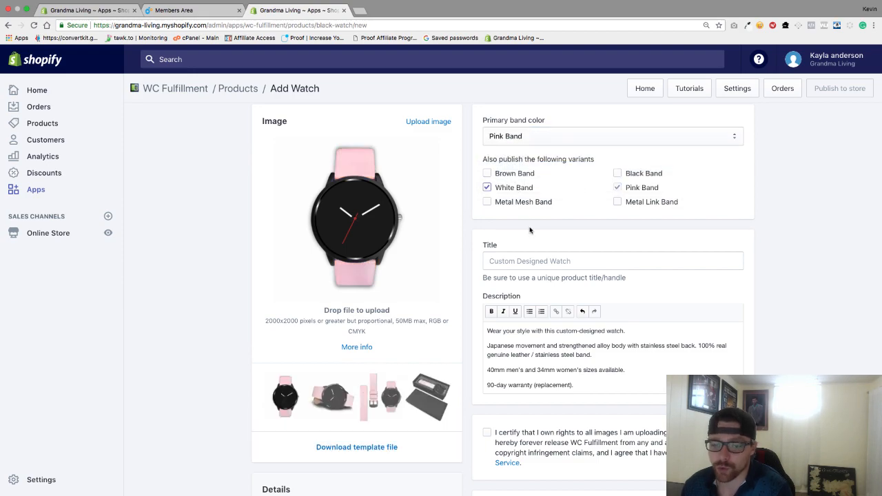
- Title the product Pink Grandma Watch and add a shipping note to the description
scroll("down", 3)
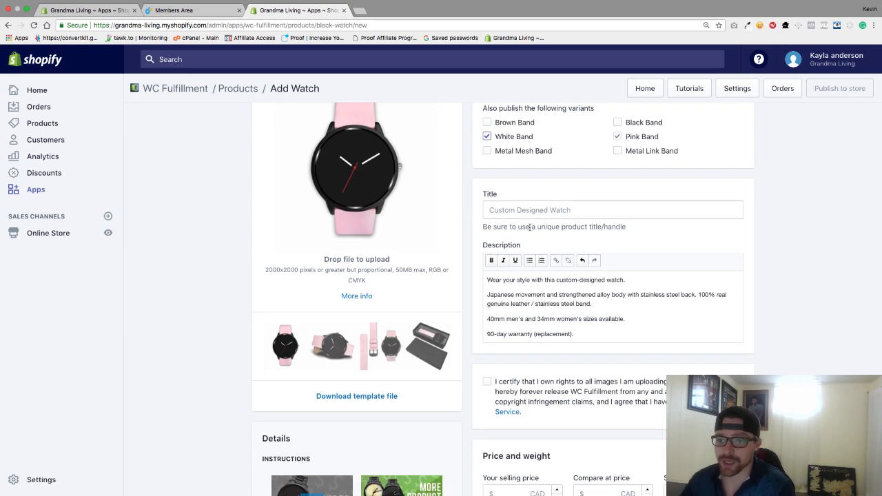
left_click(612, 210)
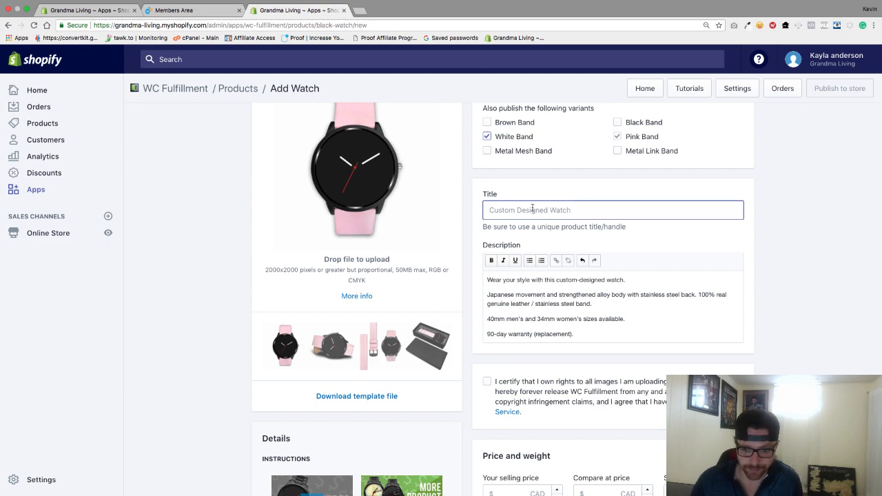
type("Pink Grandma Watch")
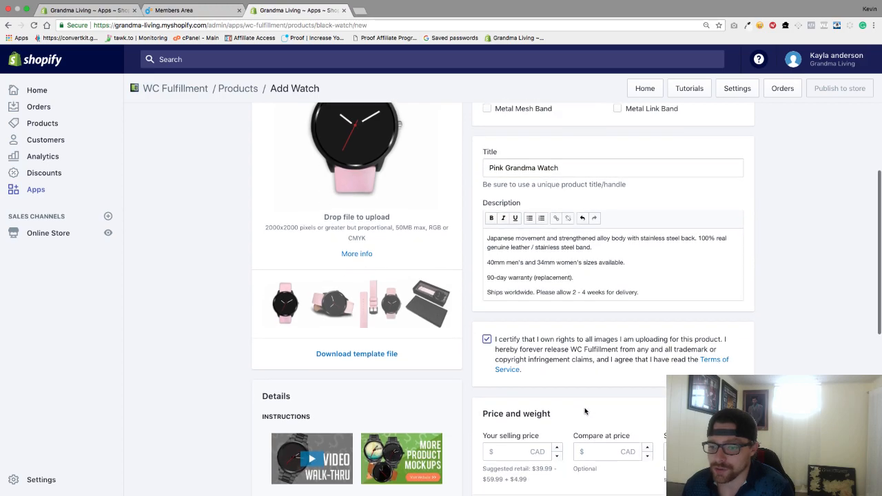
- Accept the image-rights terms and set selling price 39.95 with compare-at 49.95
scroll("down", 3)
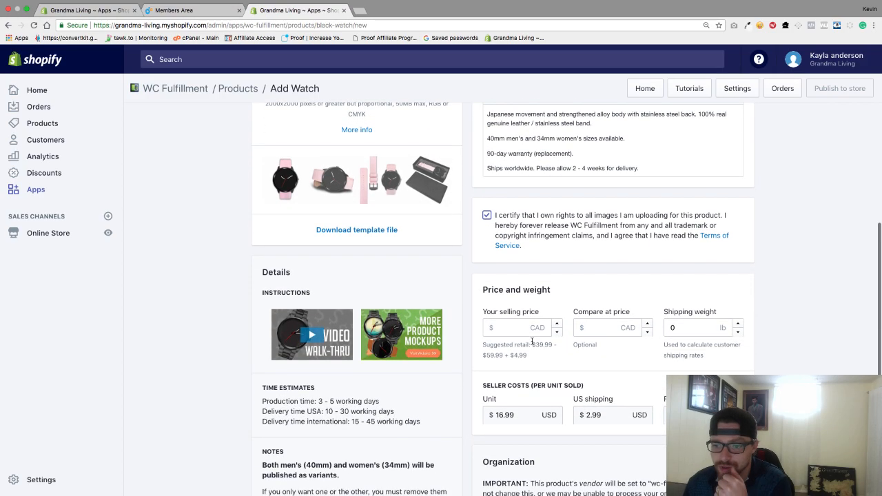
type("39.95")
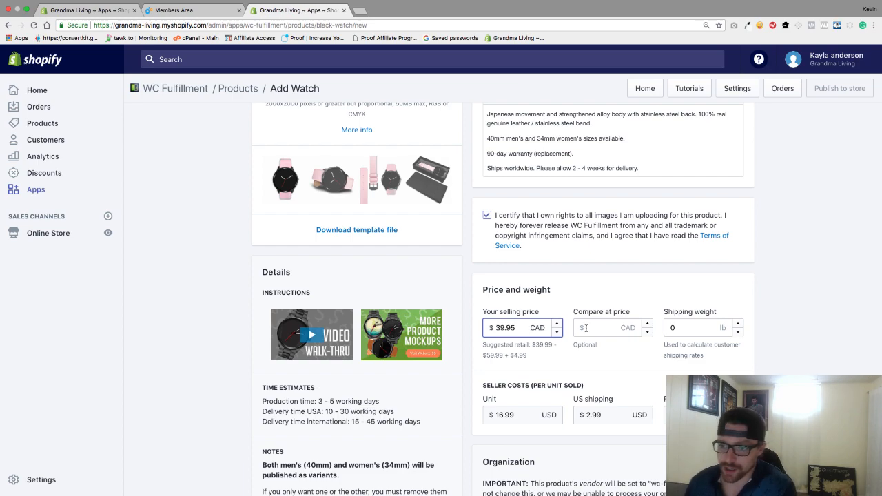
type("49.")
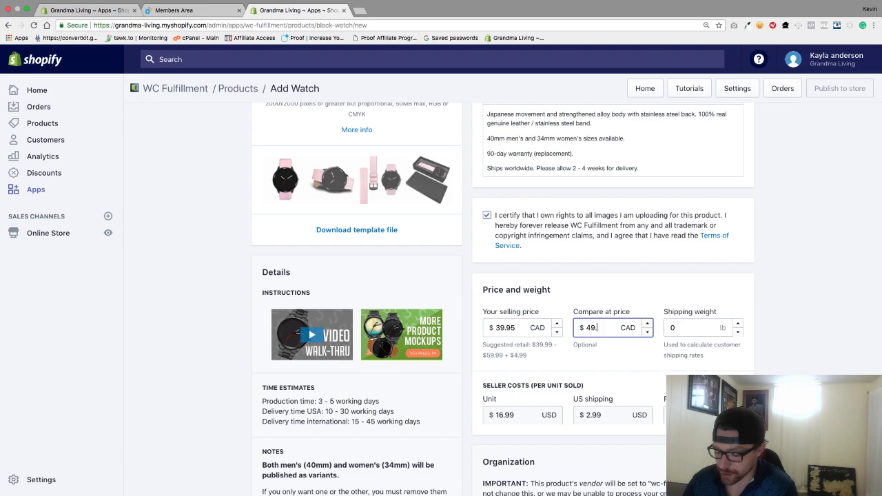
type("95")
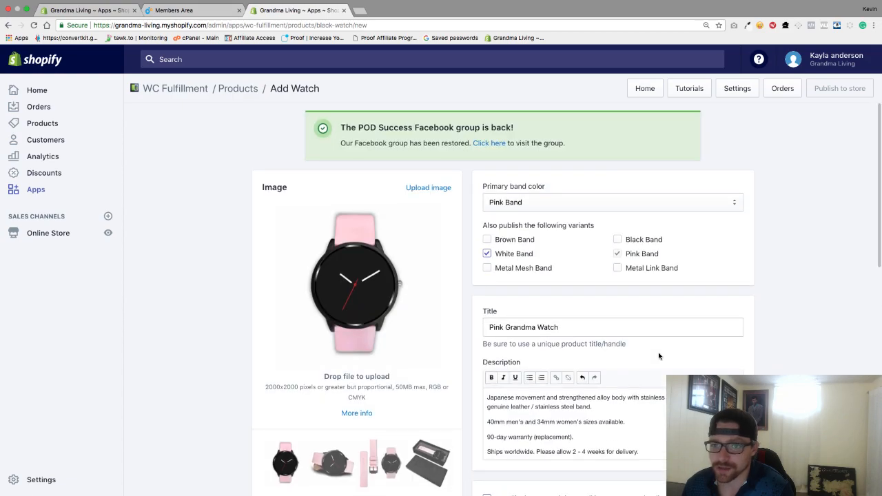
- Upload watches.jpg from Downloads > Awesome Grandkids > Art Work as the watch artwork
scroll("down", 3)
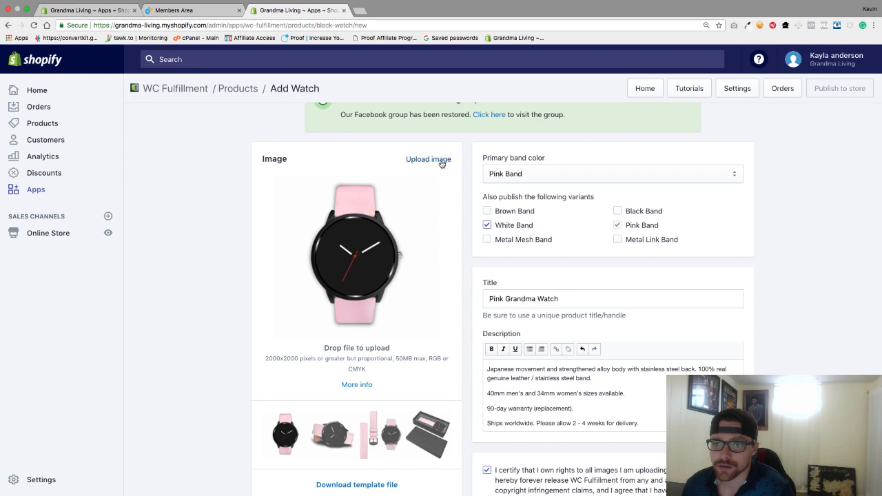
left_click(428, 160)
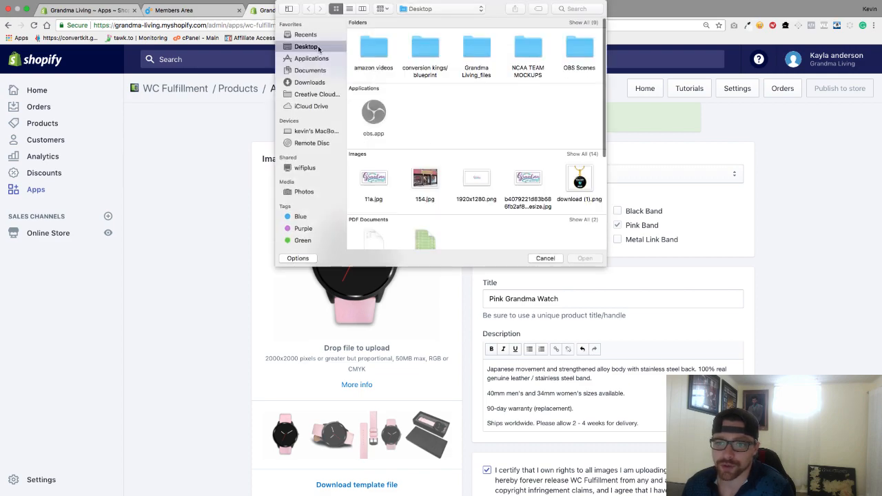
left_click(308, 83)
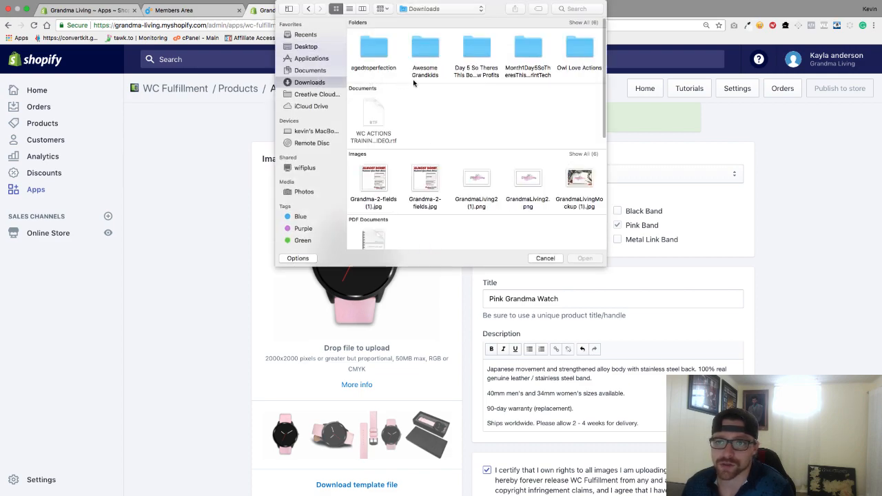
double_click(425, 49)
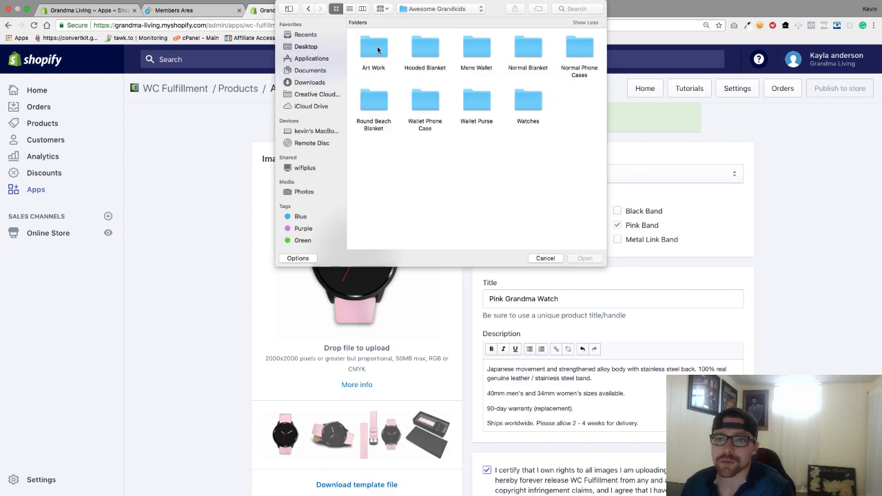
double_click(373, 48)
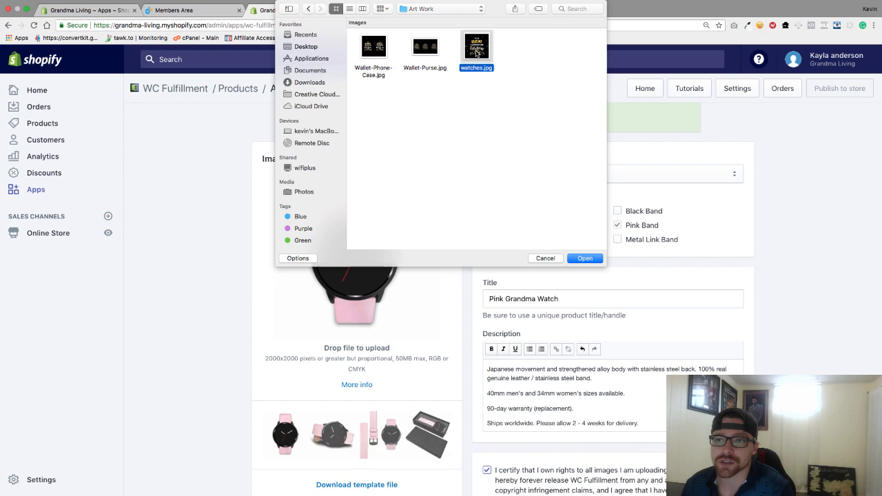
left_click(585, 257)
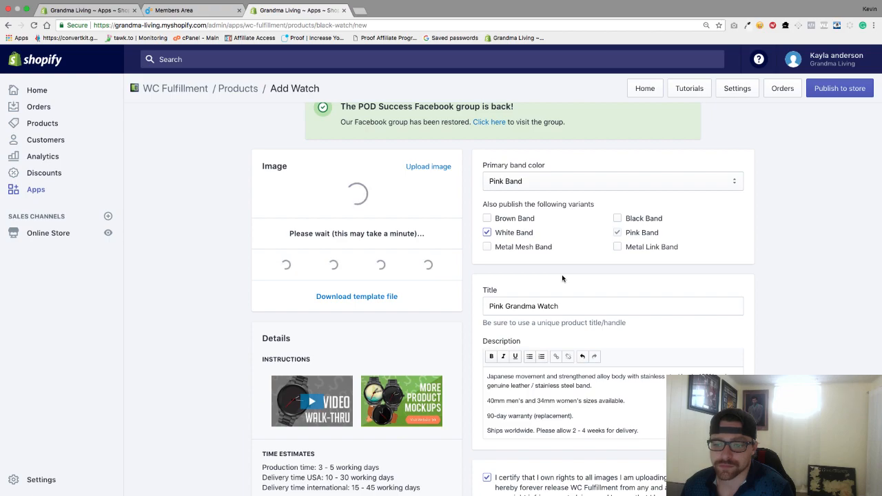
- Review the completed form and publish the Pink Grandma Watch to the store
scroll("down", 3)
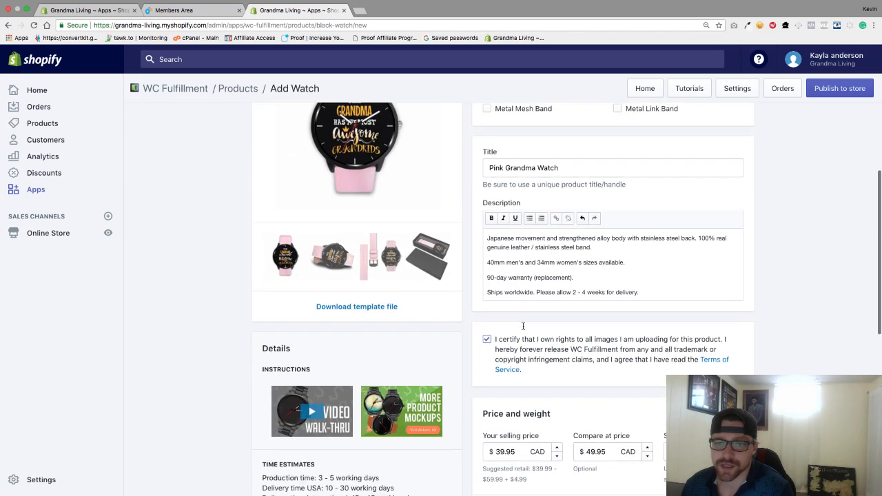
scroll("down", 3)
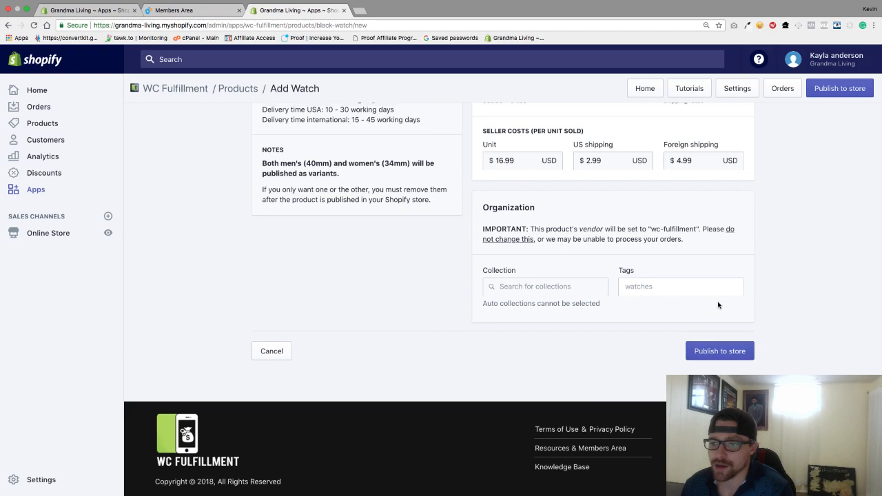
scroll("up", 3)
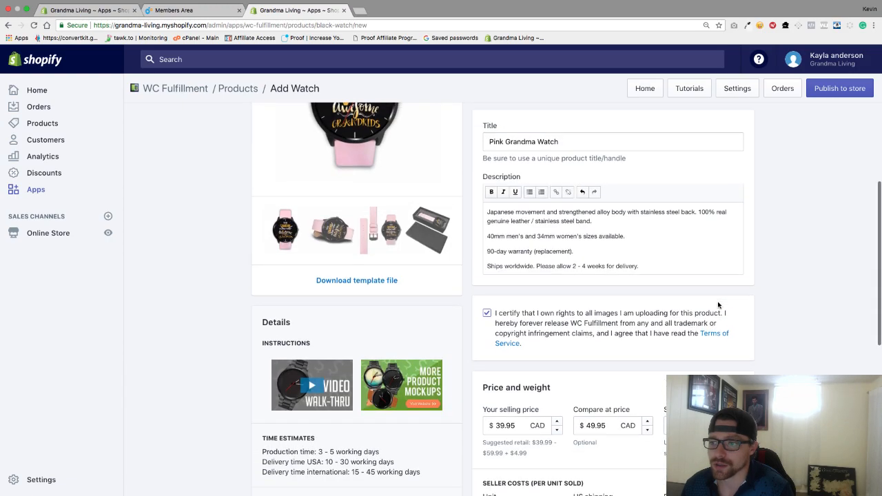
left_click(840, 88)
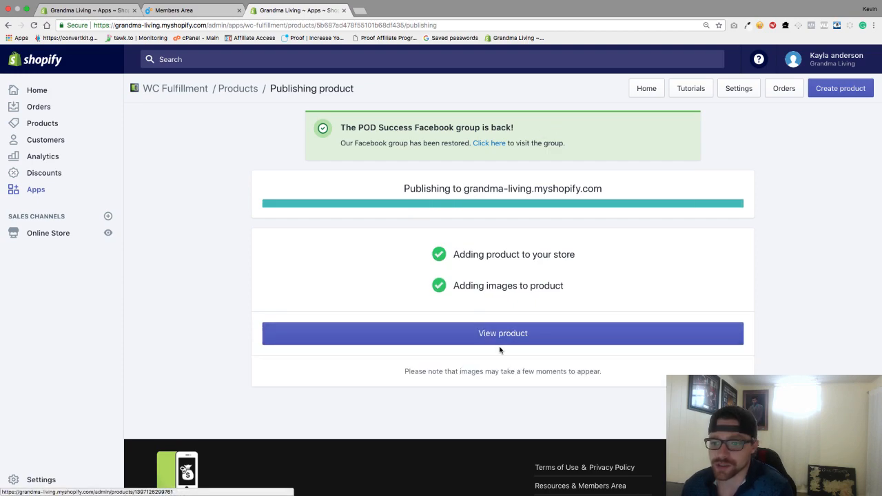
- Open the newly published Pink Grandma Watch in the Shopify admin
left_click(502, 332)
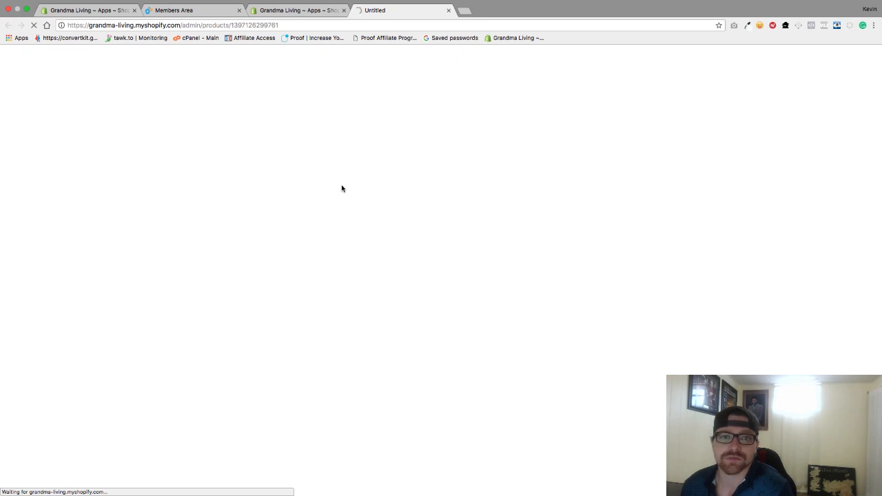
mouse_move(319, 81)
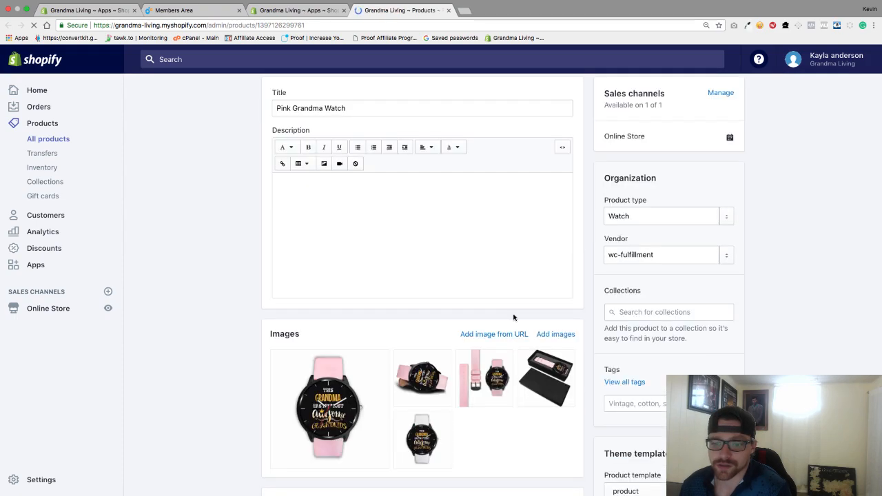
- Delete the two Mens 40mm variants, leaving only Womens 34mm pink and white
scroll("down", 3)
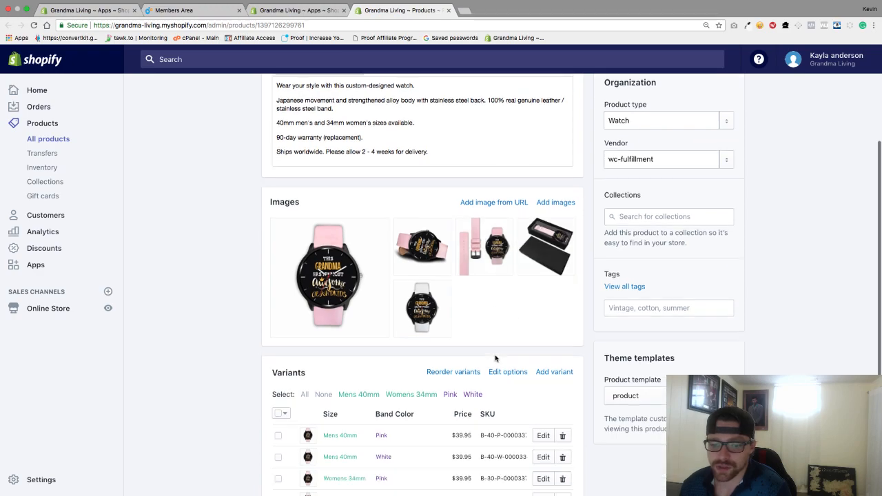
scroll("down", 3)
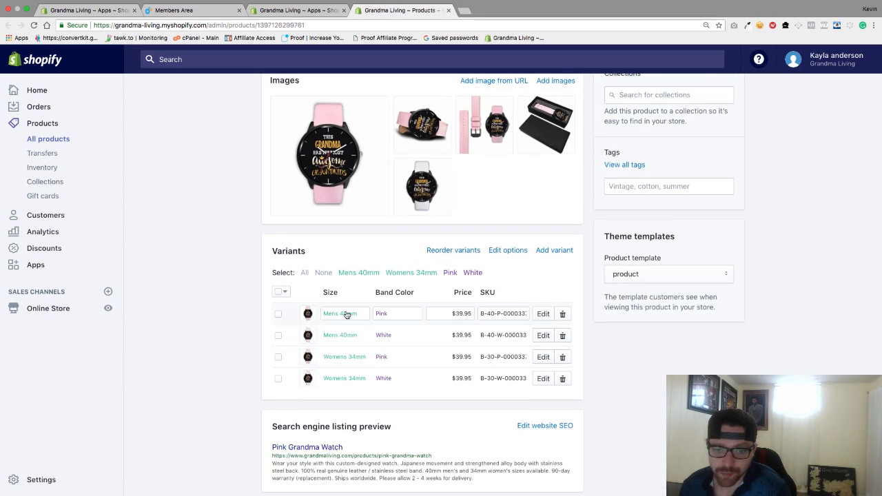
left_click(278, 335)
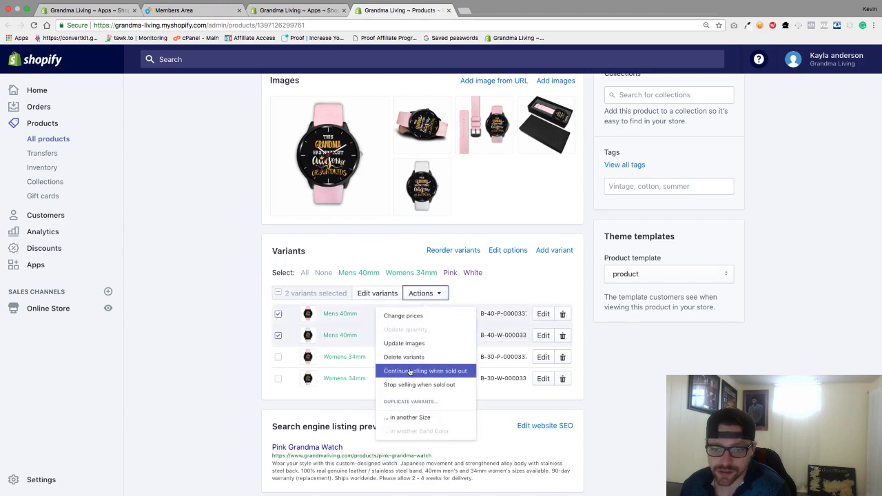
left_click(403, 357)
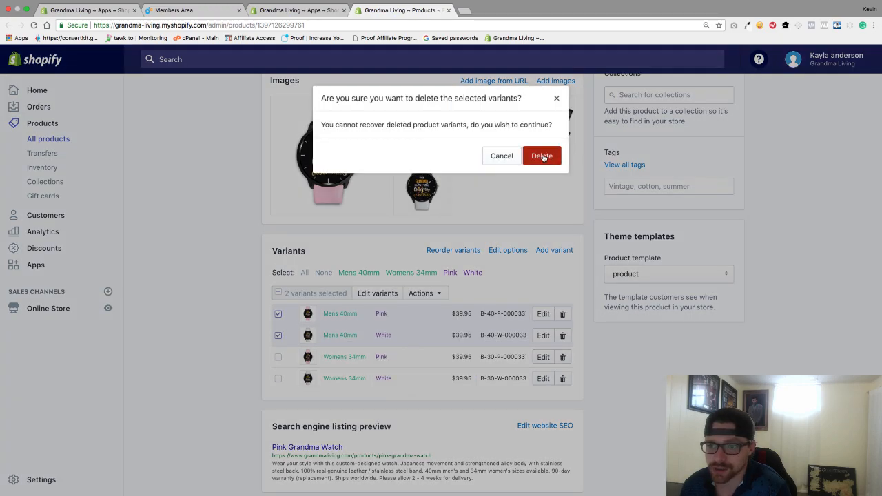
left_click(502, 154)
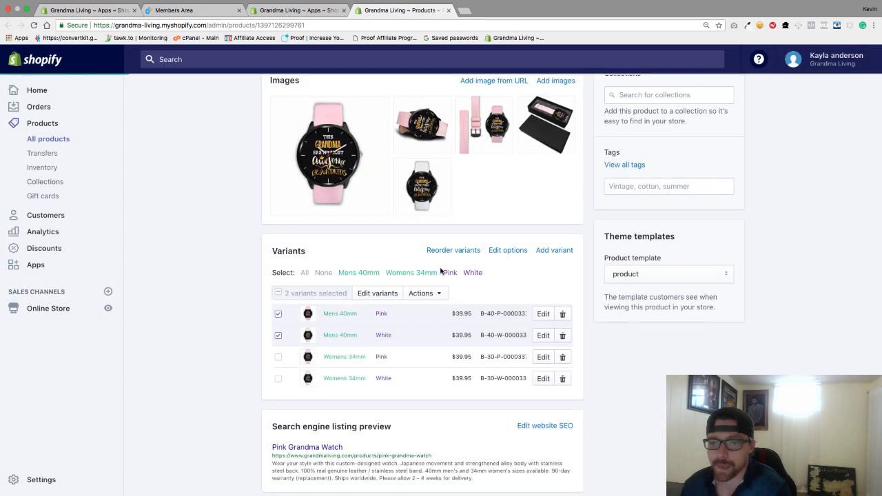
left_click(363, 273)
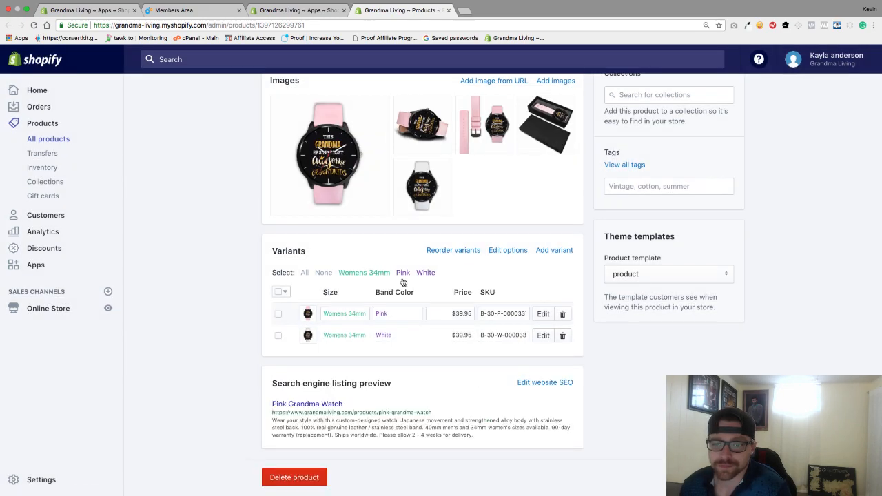
left_click(507, 251)
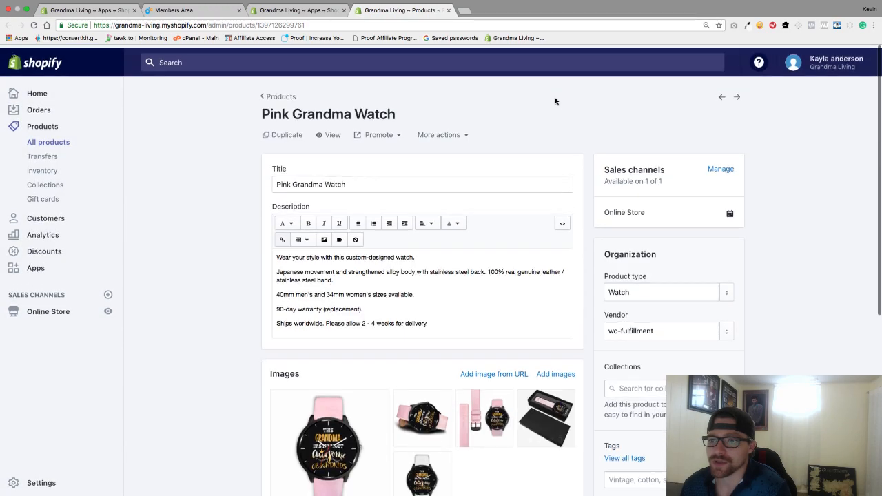
- View the live storefront page, browsing the pink and white band photos and the Size choices
left_click(328, 135)
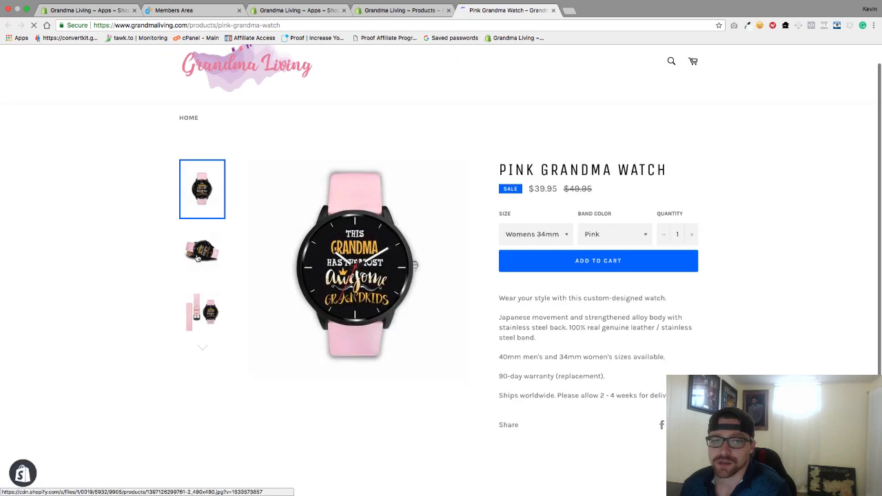
left_click(202, 311)
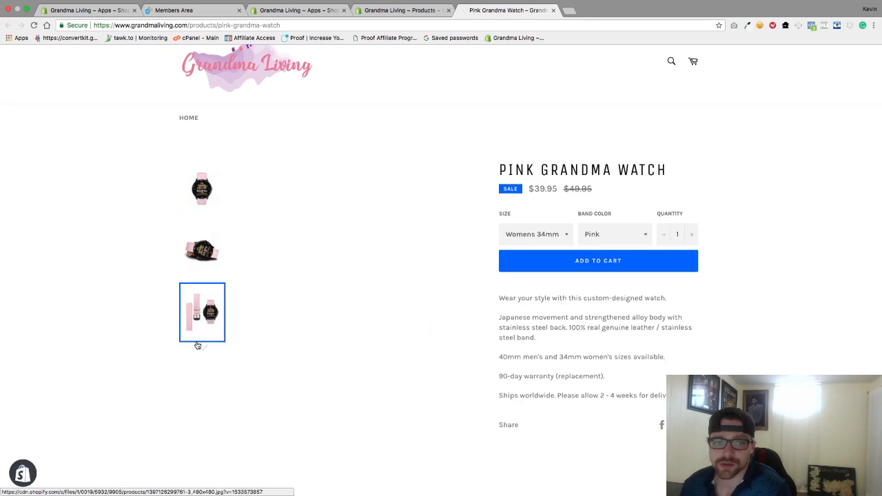
left_click(201, 251)
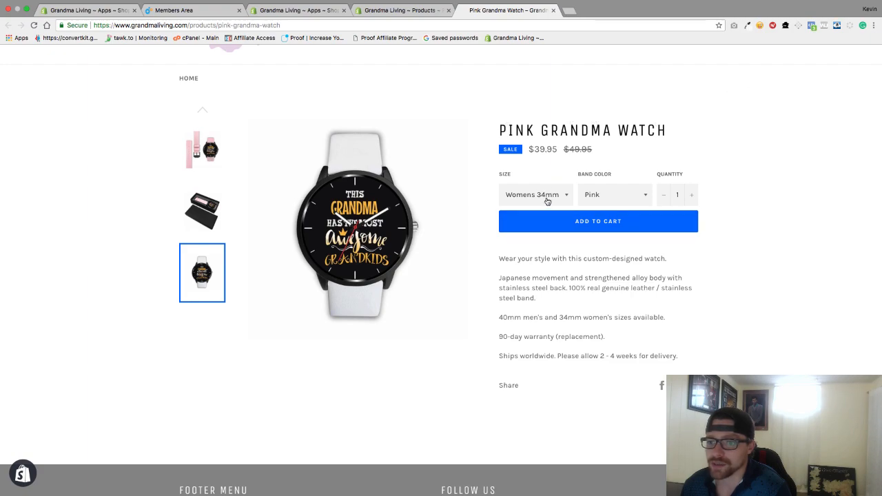
left_click(536, 195)
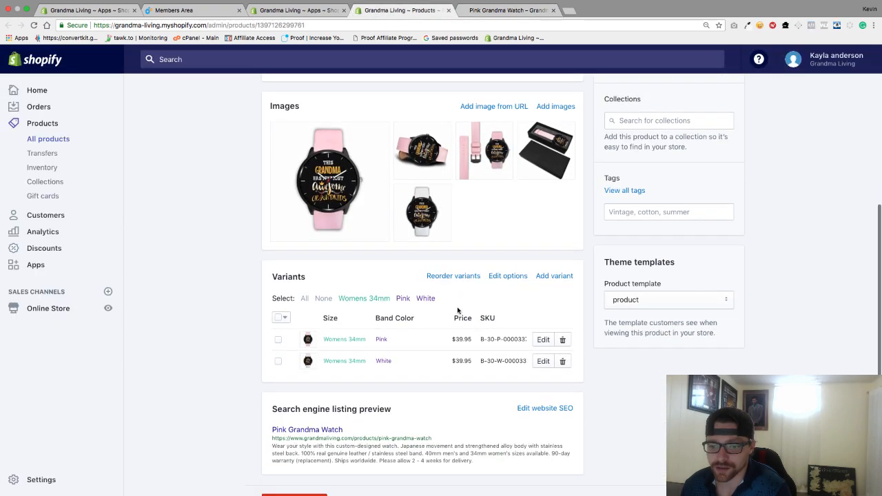
- Remove the Size option and save, leaving Band Color as the only option
left_click(507, 276)
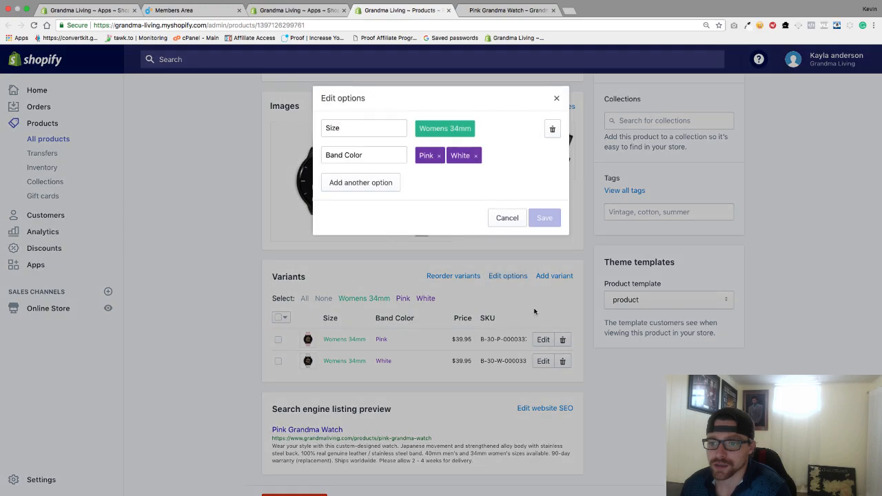
left_click(551, 128)
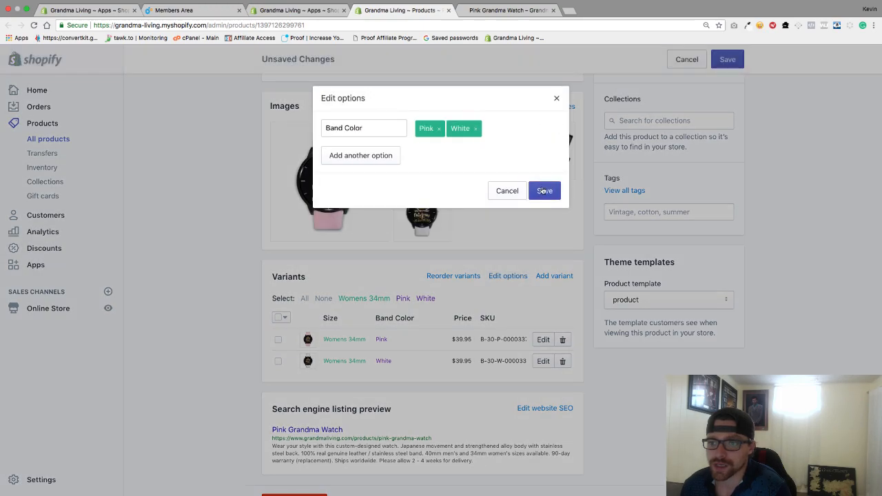
left_click(545, 190)
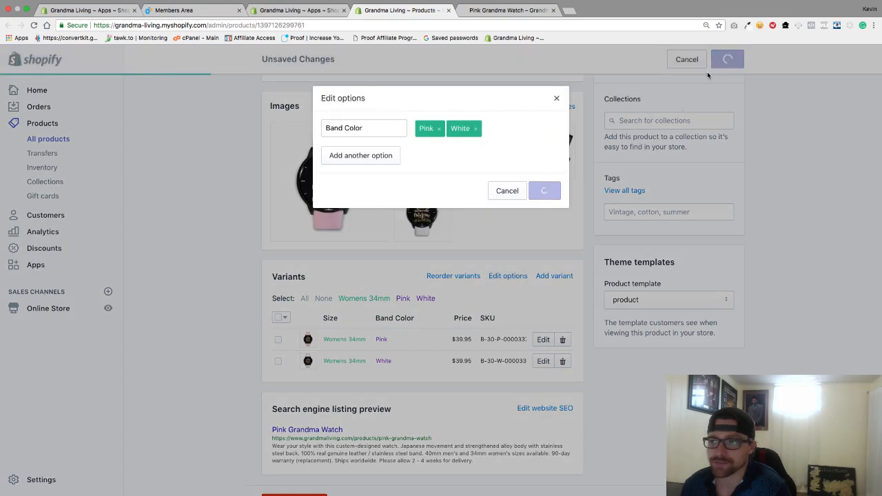
left_click(545, 190)
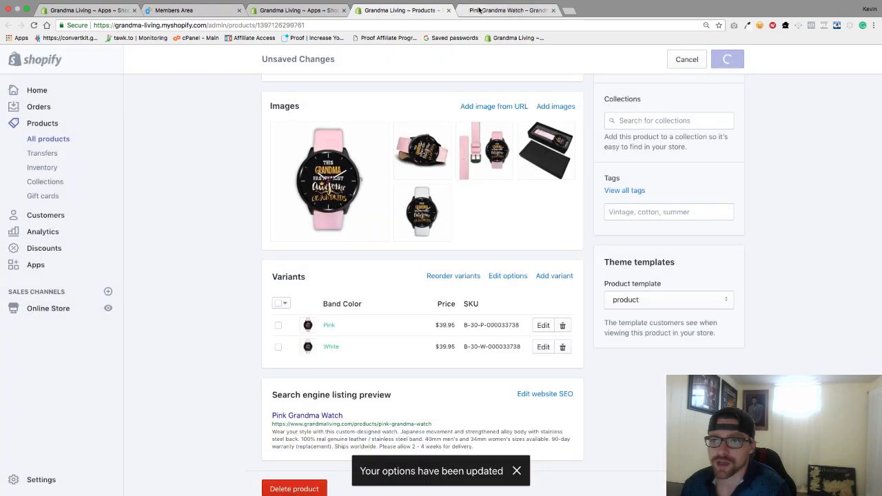
- Check the storefront's Band Color dropdown shows Pink and White
left_click(508, 11)
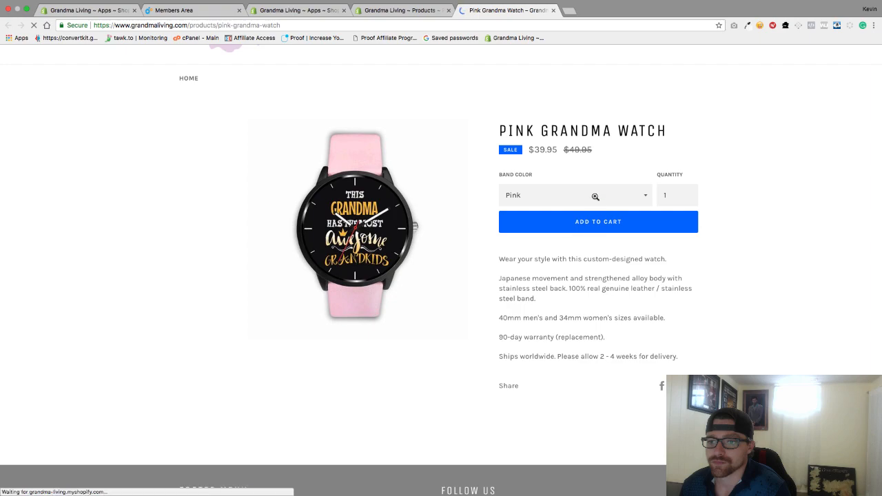
left_click(576, 195)
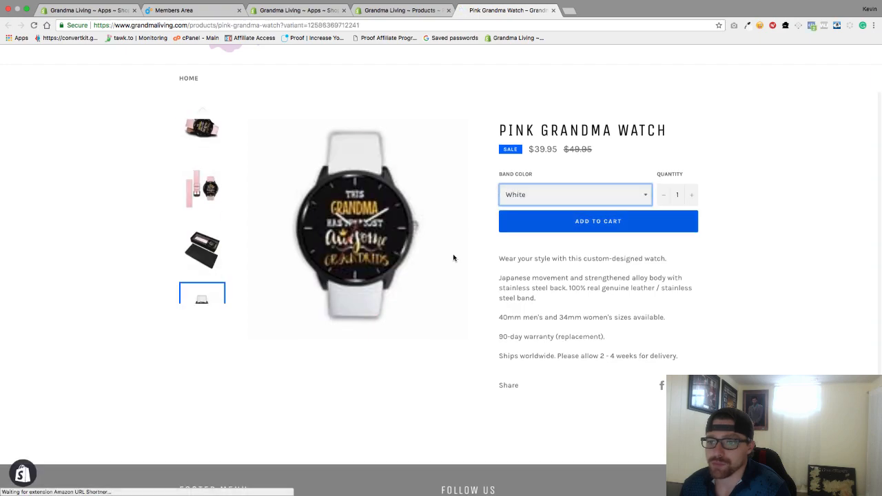
left_click(575, 194)
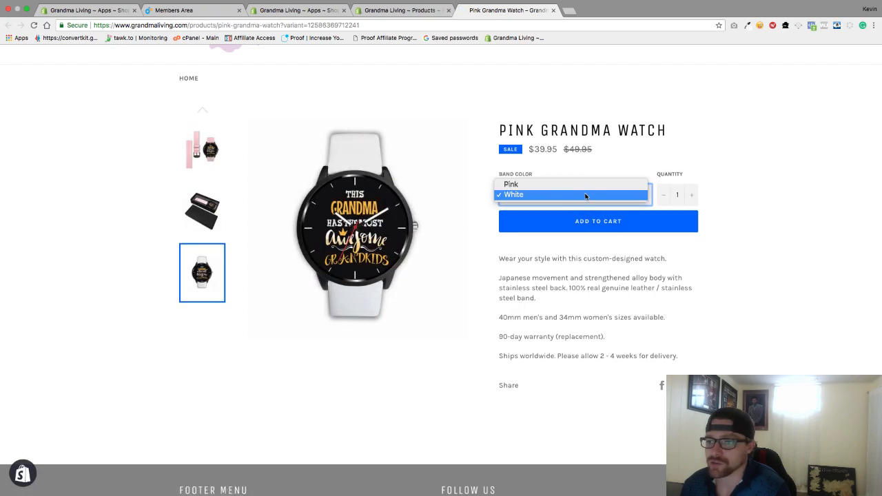
left_click(511, 185)
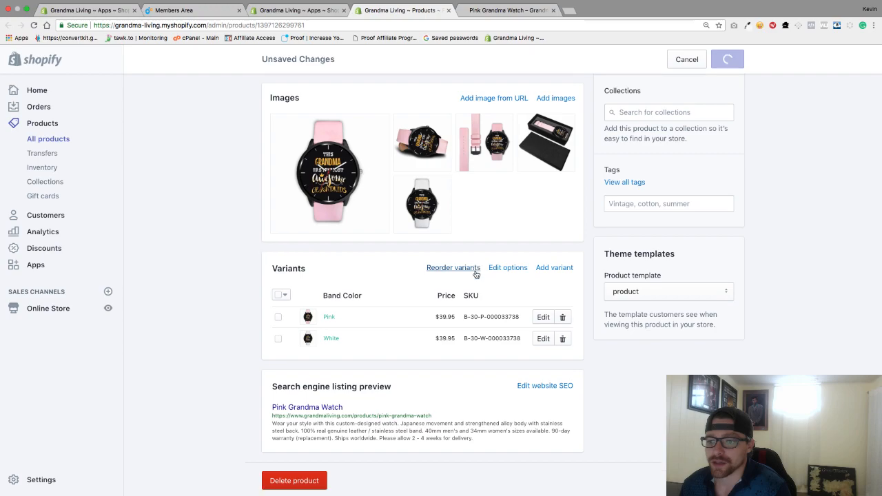
scroll("up", 3)
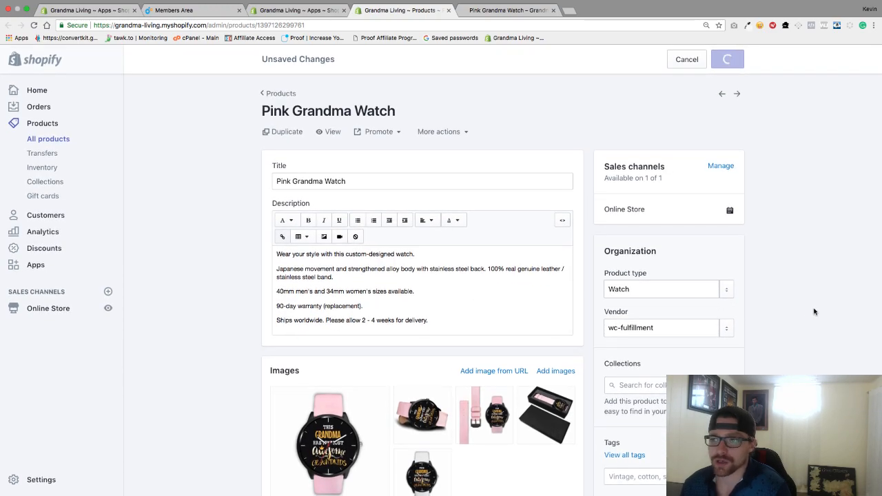
left_click(728, 60)
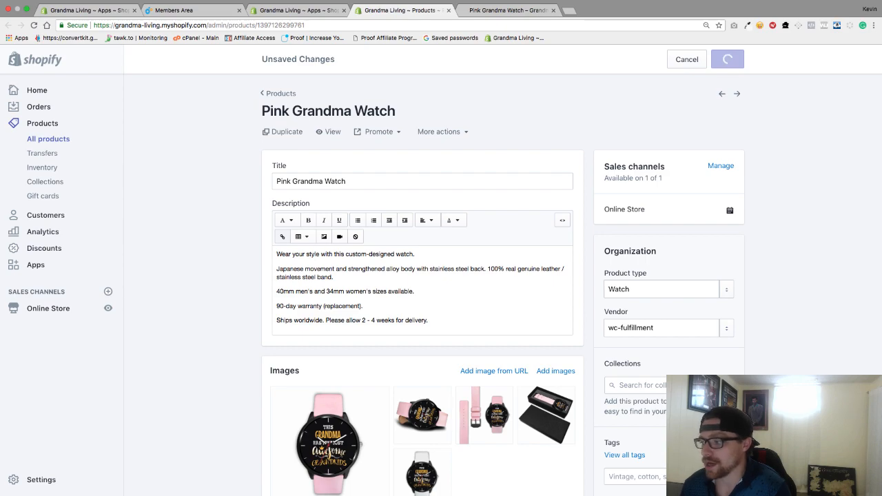